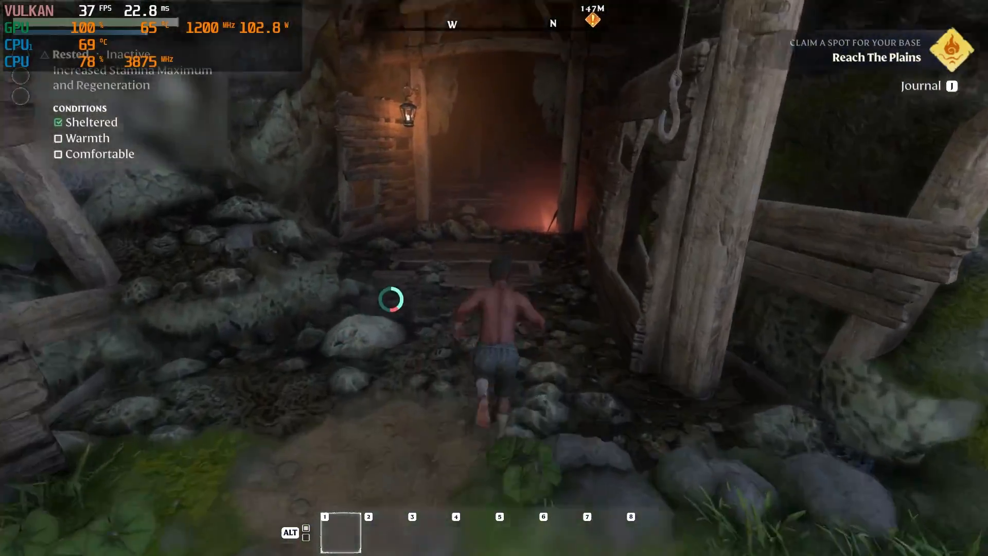
Step: Leave the gameplay for the desktop with Lossless Scaling beside the windowed title screen
key("w")
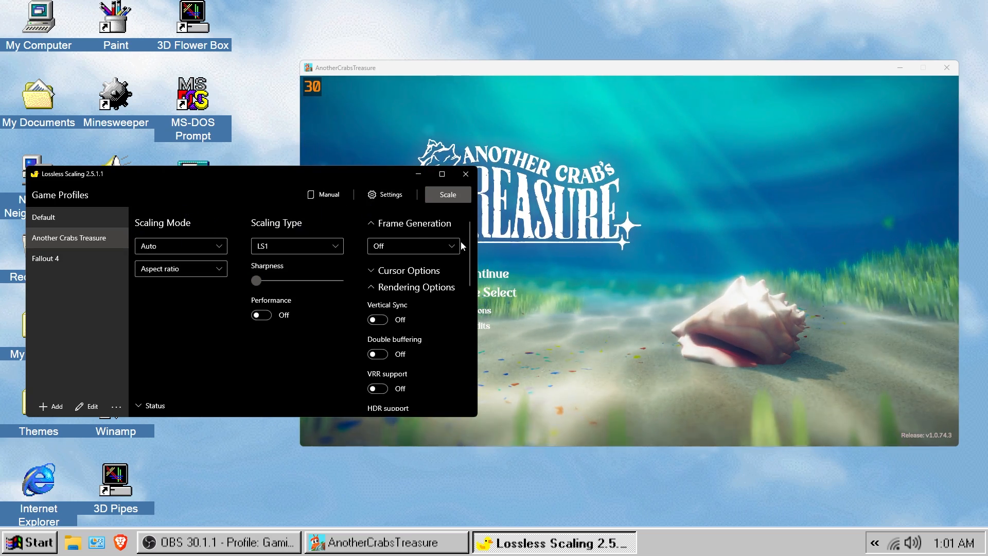
left_click(442, 174)
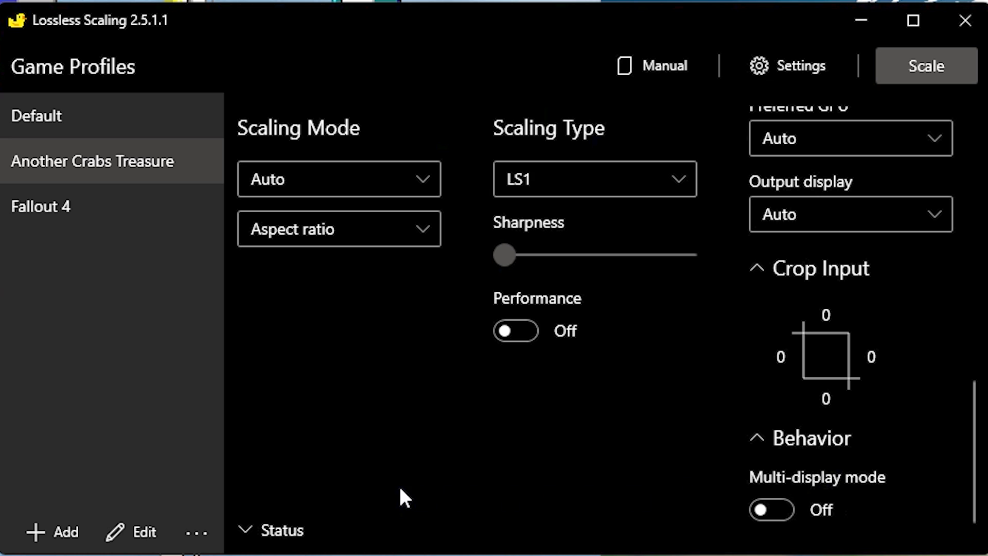
mouse_move(315, 404)
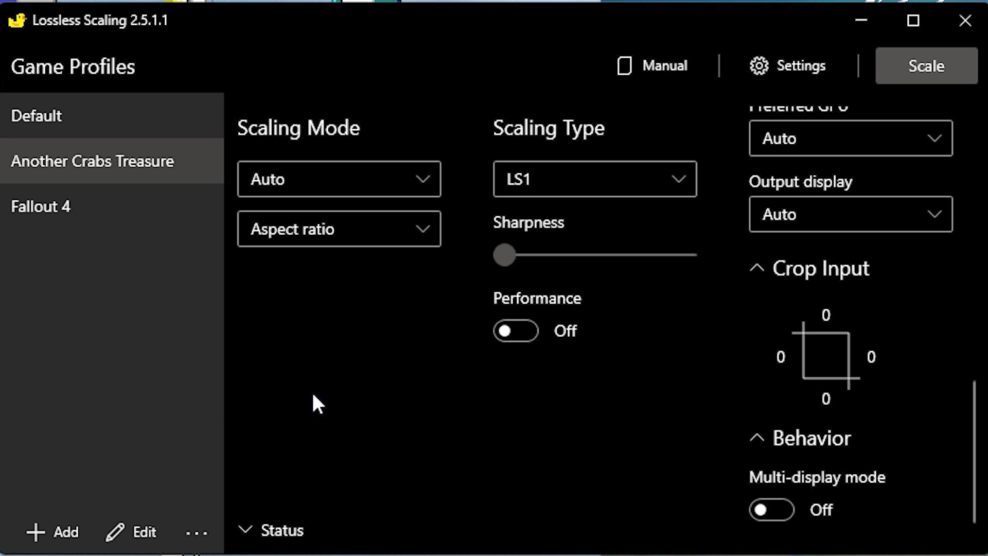
left_click(339, 178)
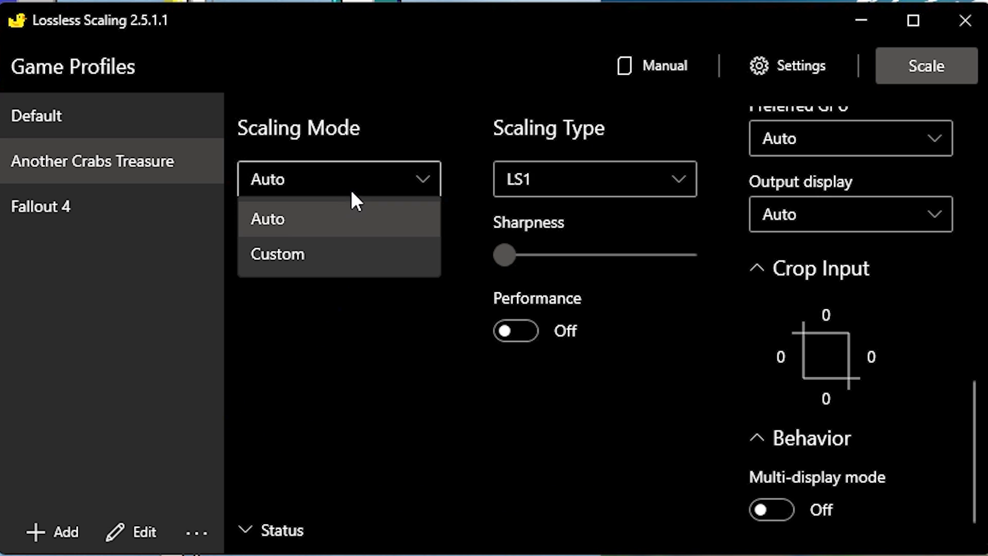
left_click(277, 253)
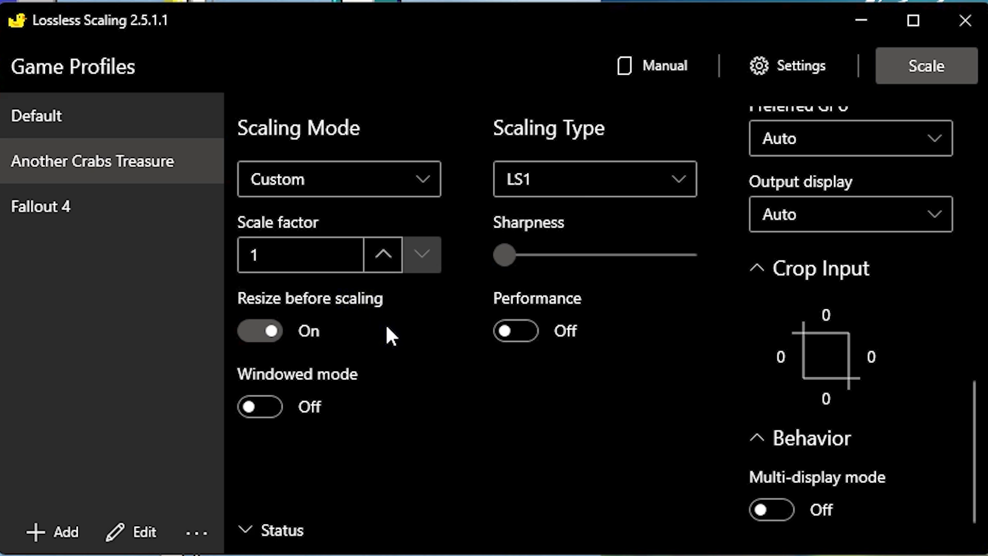
mouse_move(400, 313)
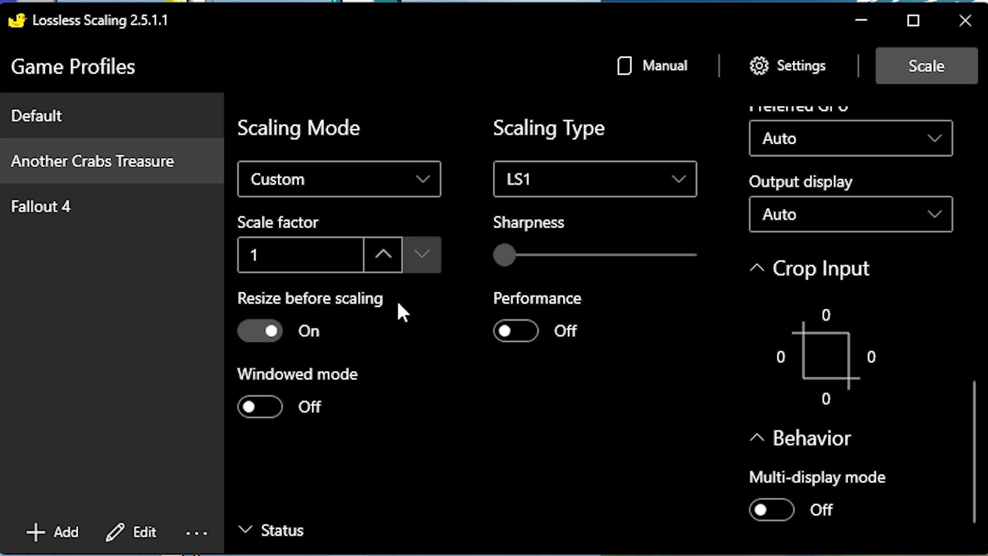
mouse_move(383, 318)
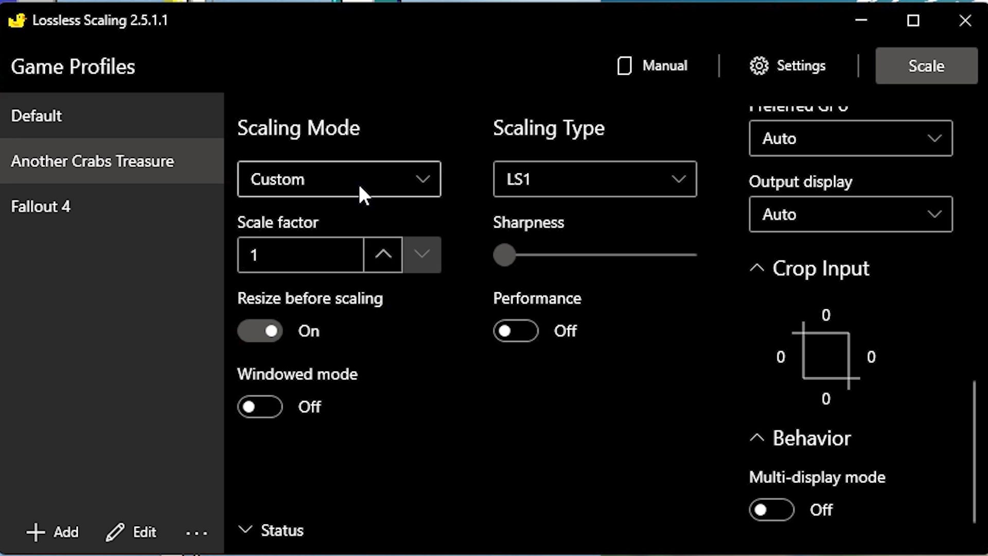
left_click(338, 178)
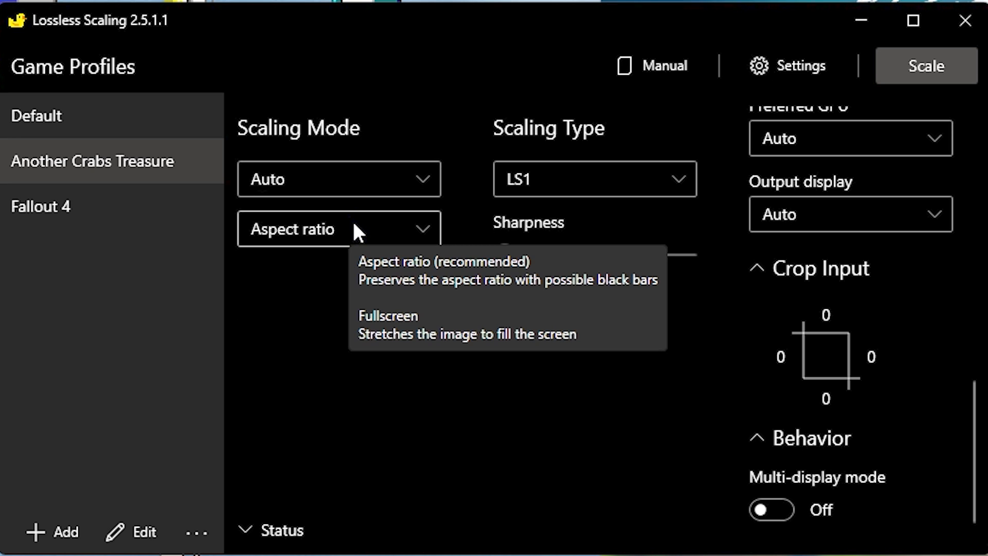
left_click(337, 229)
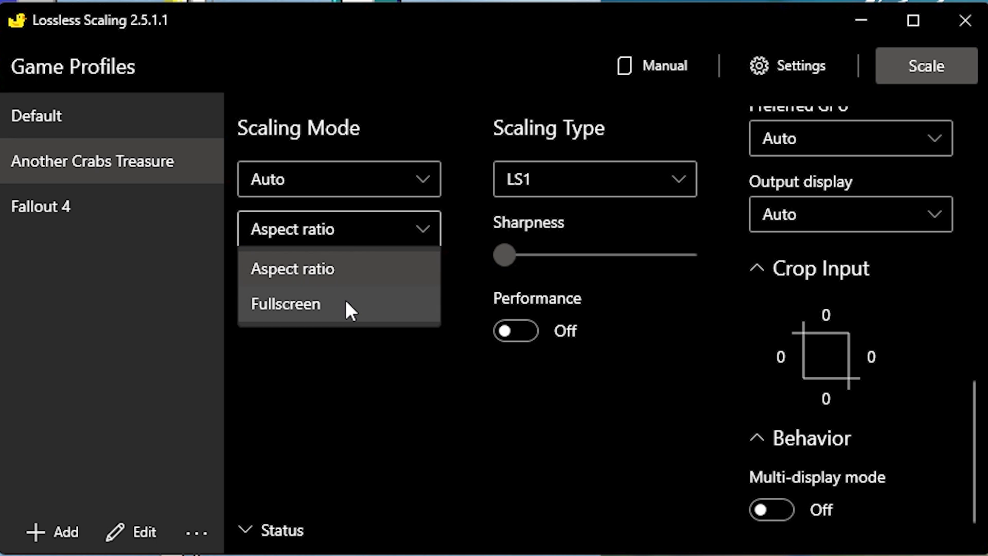
mouse_move(347, 296)
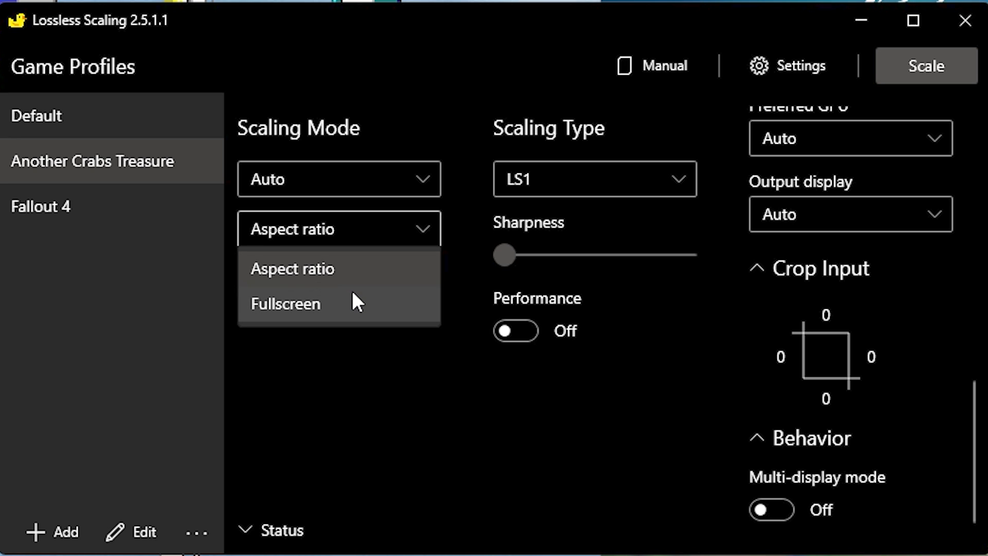
mouse_move(339, 277)
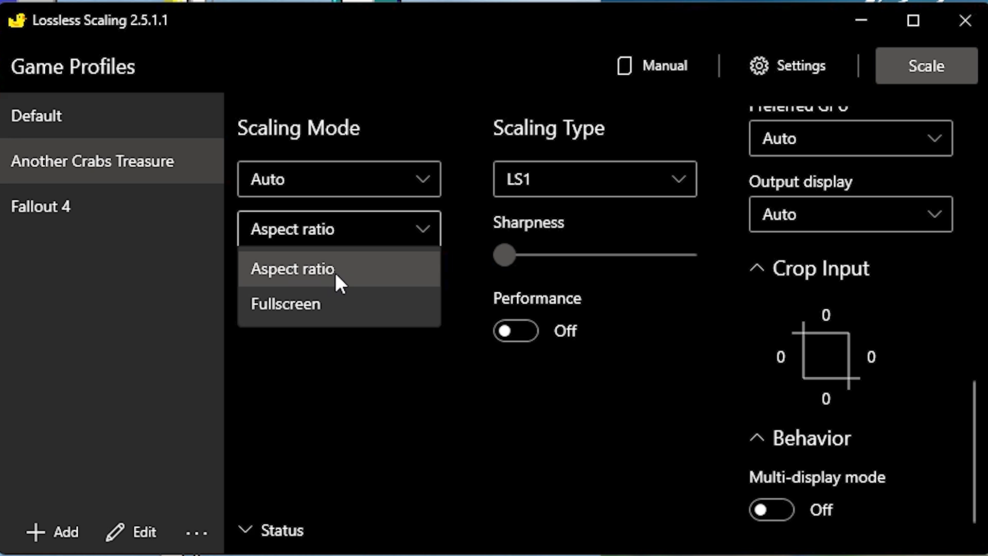
mouse_move(347, 276)
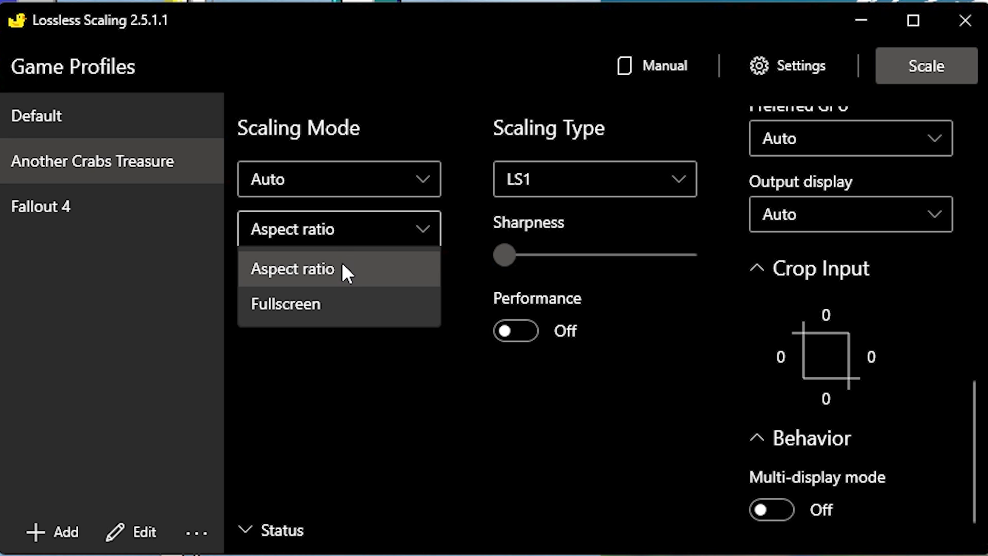
left_click(292, 269)
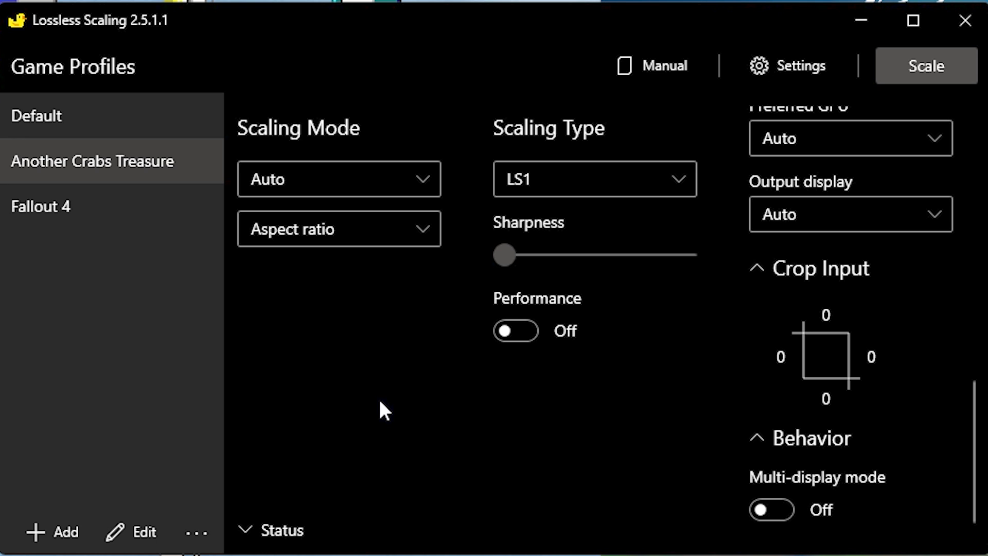
mouse_move(497, 229)
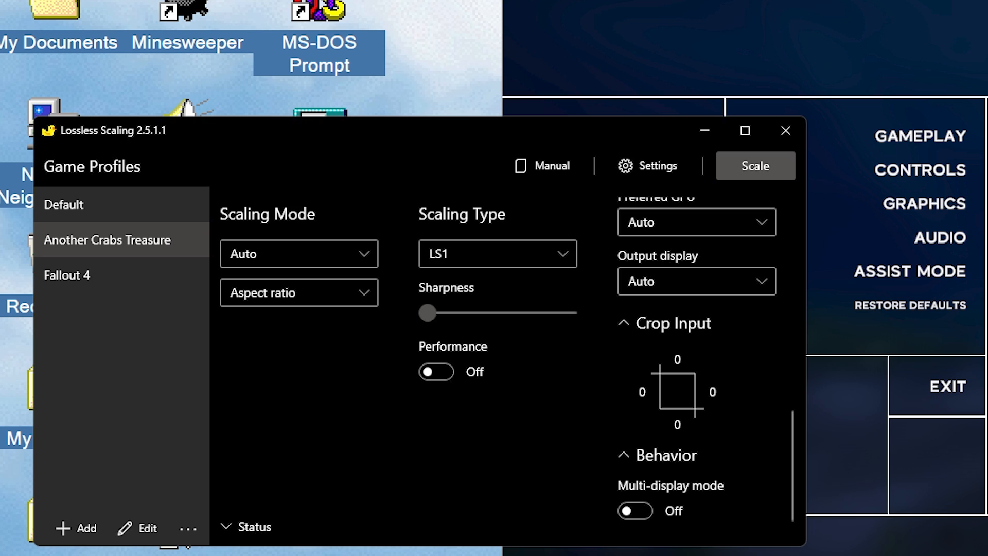
left_click(299, 292)
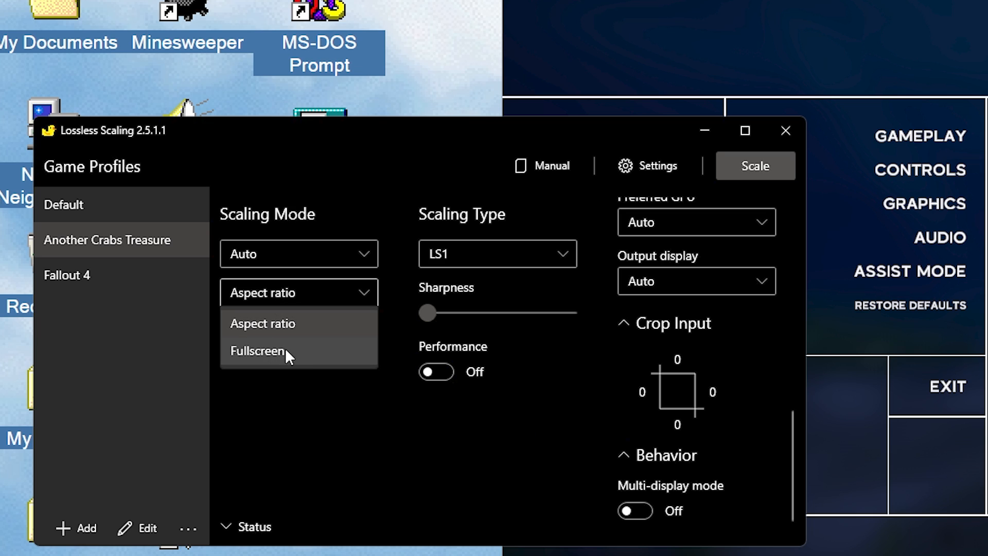
left_click(262, 323)
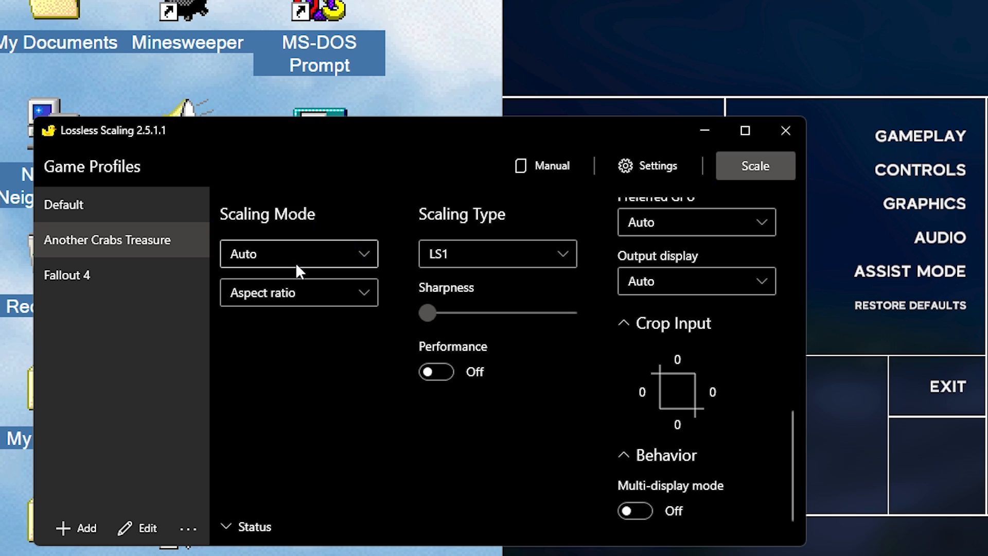
mouse_move(315, 388)
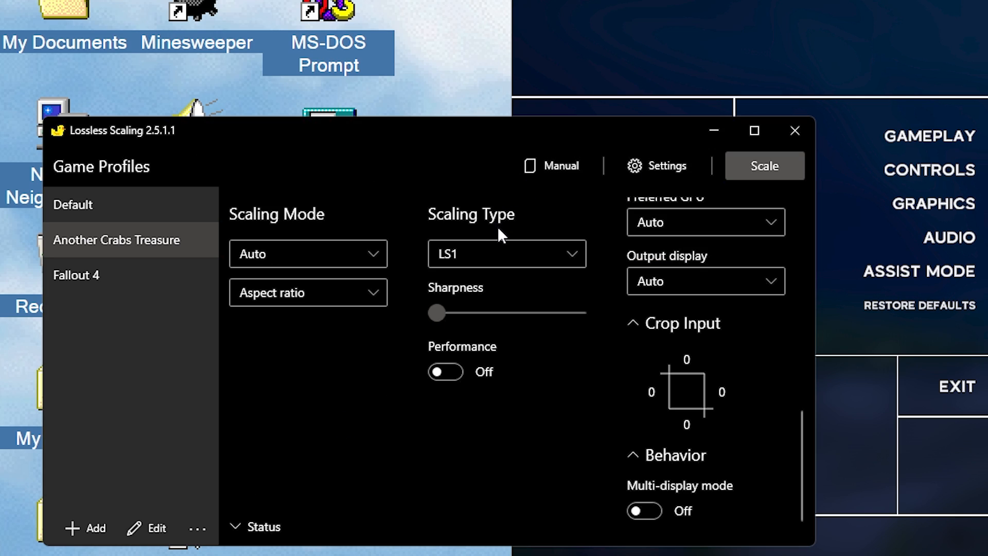
Step: Show the Scaling Type choices (LS1, AMD FSR, NVIDIA Image Scaling, Integer) for the profile
left_click(507, 253)
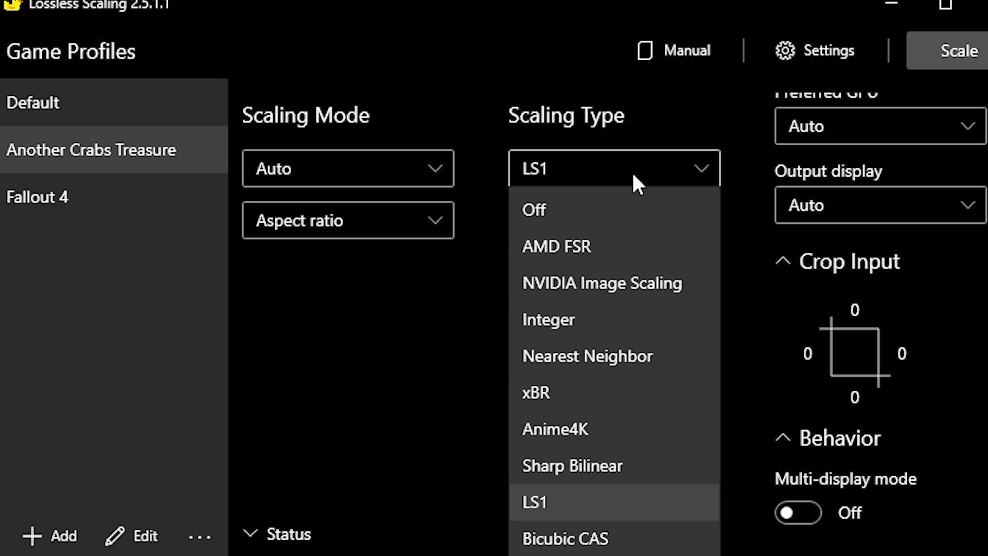
mouse_move(649, 205)
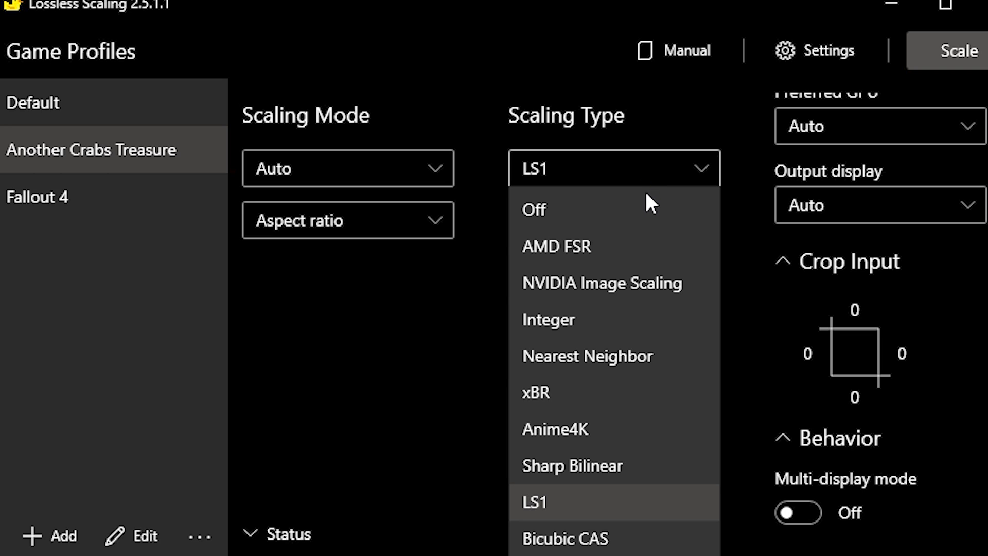
mouse_move(638, 246)
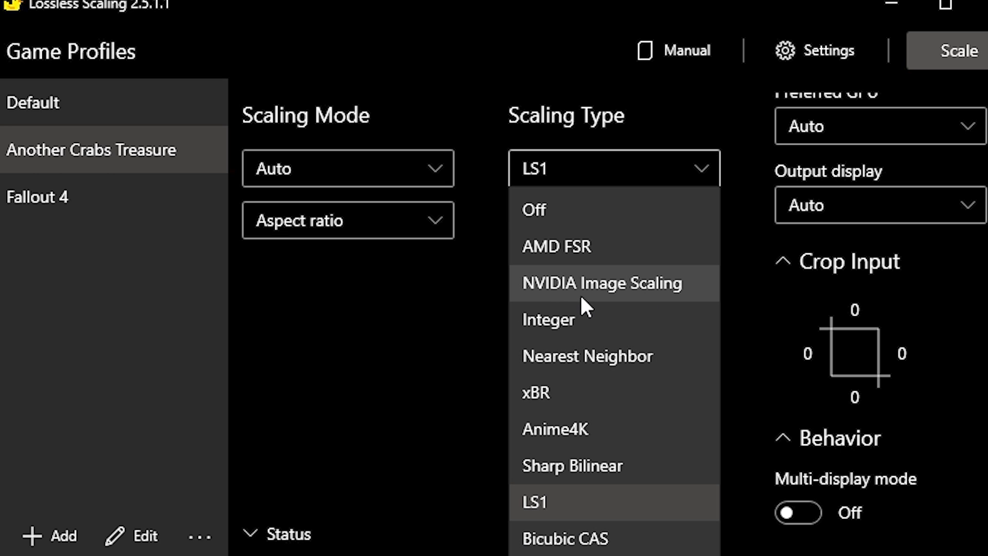
mouse_move(618, 288)
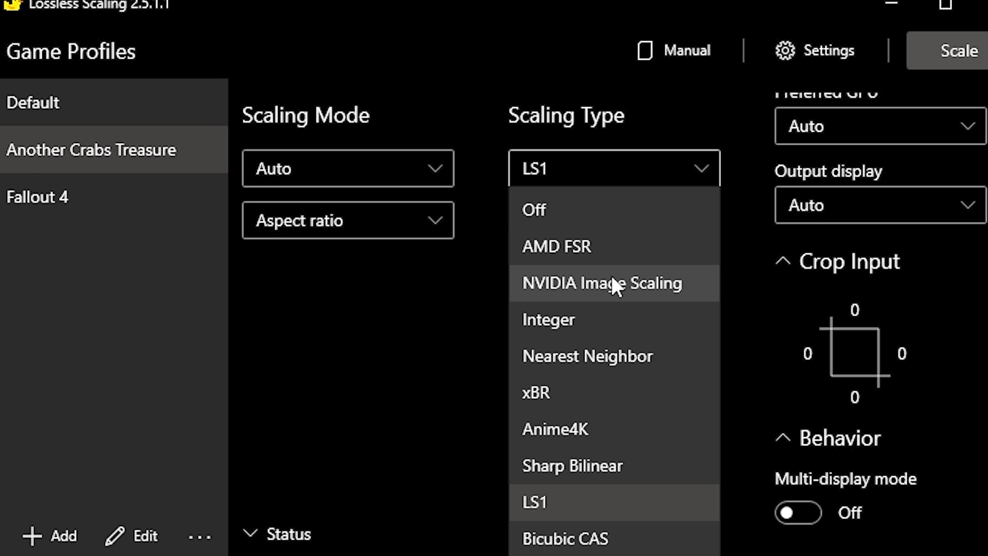
mouse_move(636, 257)
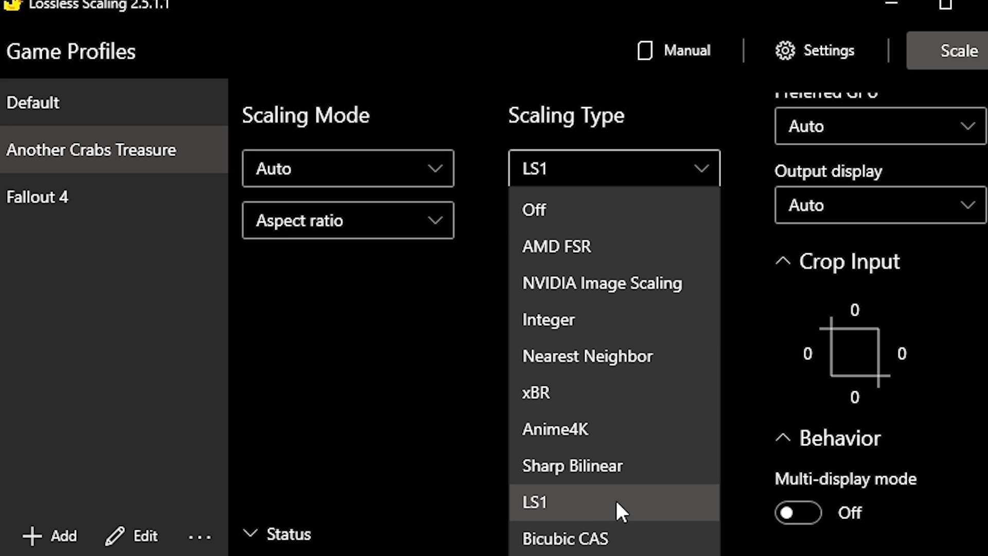
mouse_move(663, 297)
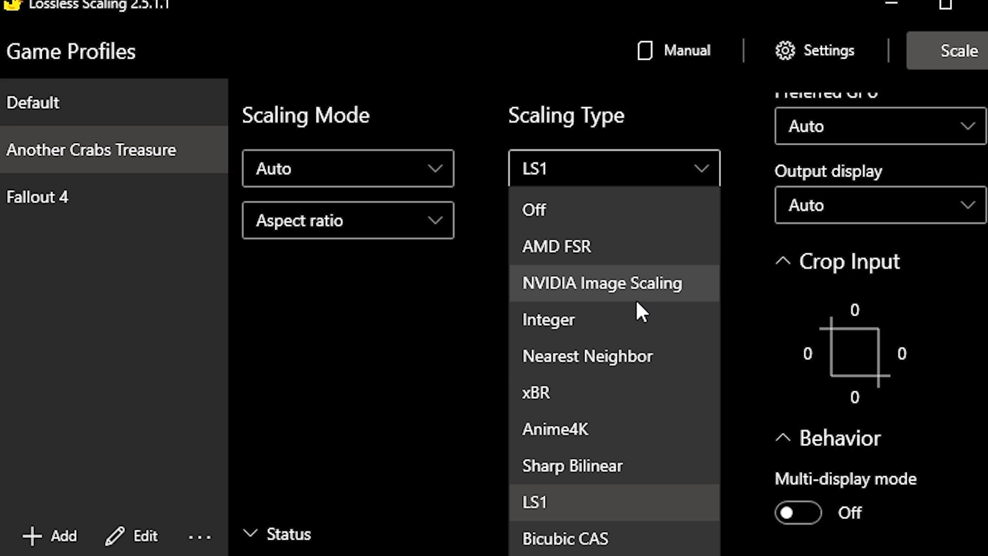
mouse_move(573, 506)
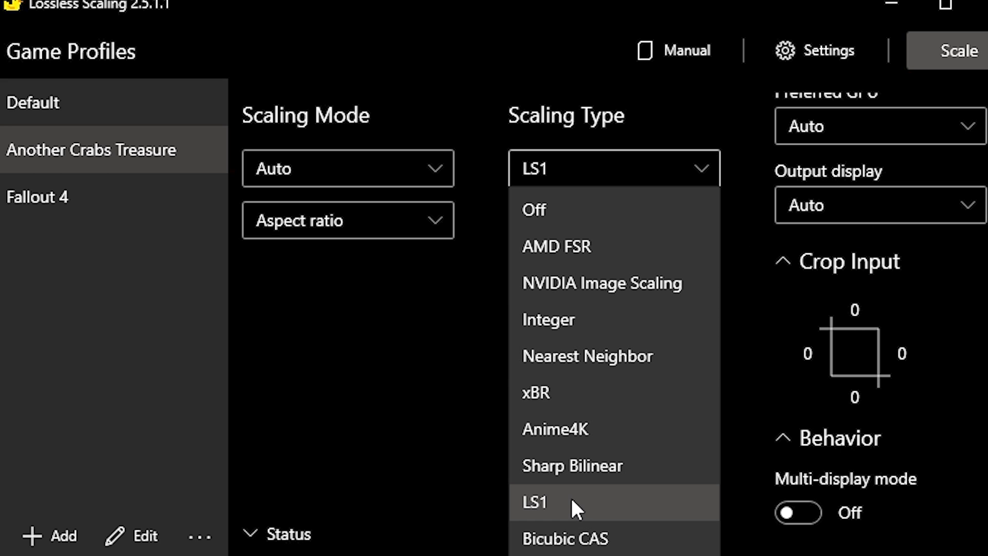
left_click(532, 502)
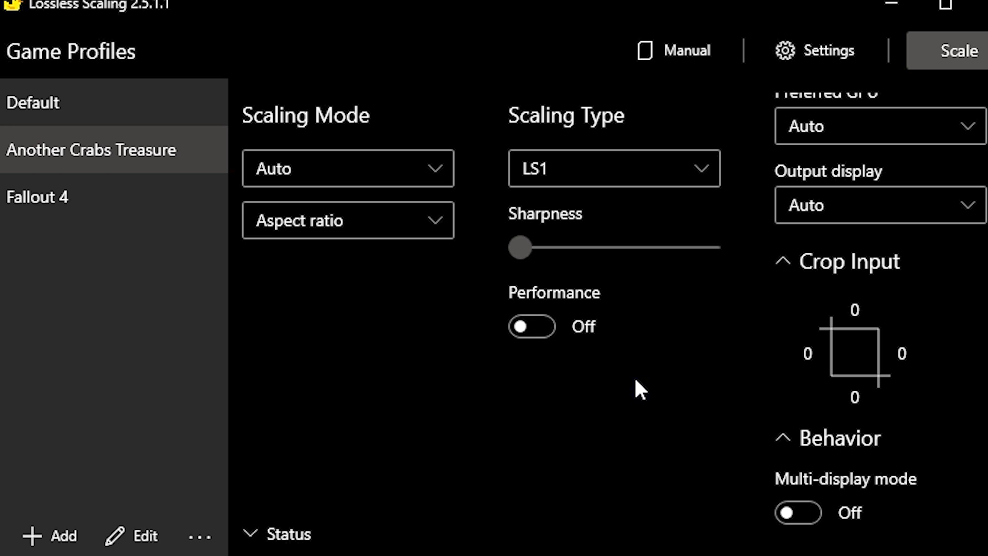
mouse_move(519, 248)
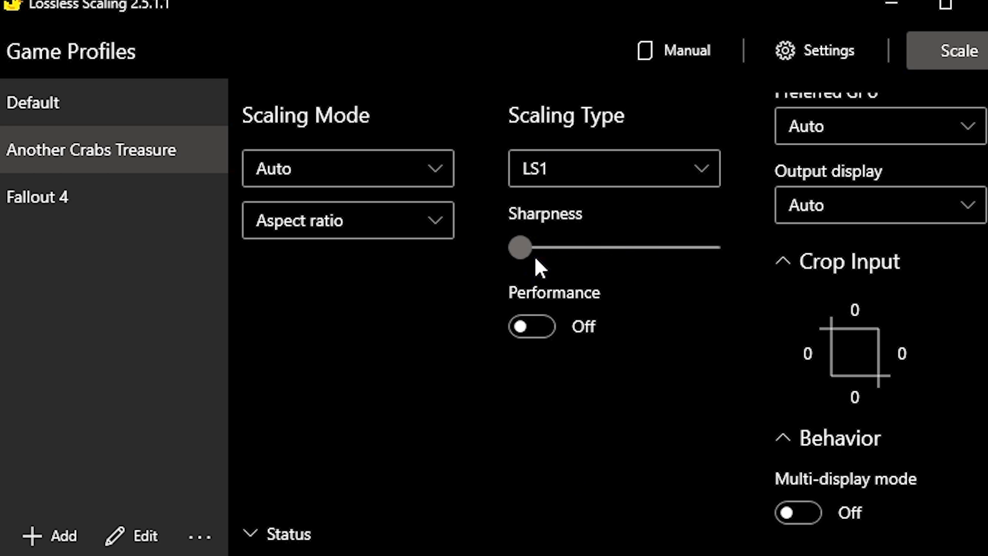
mouse_move(543, 267)
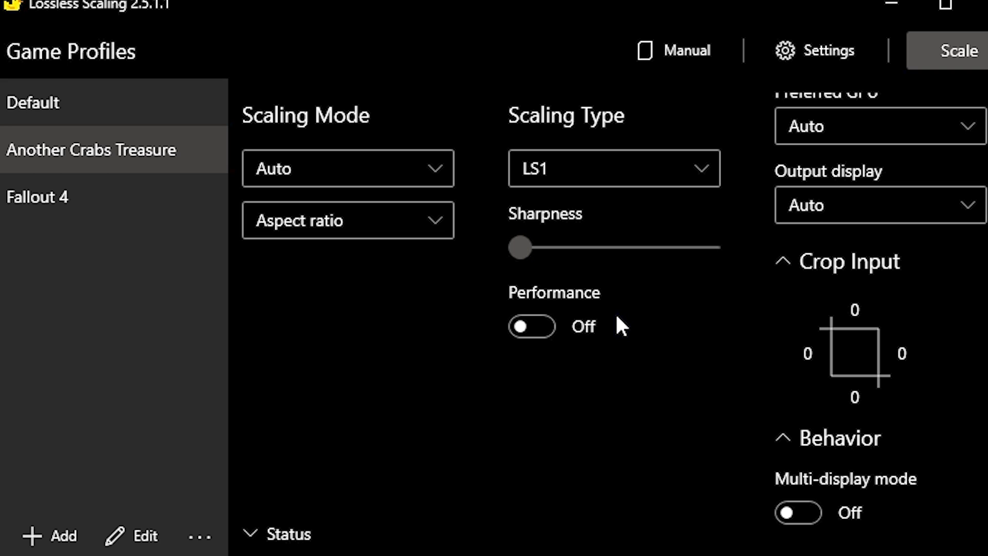
mouse_move(621, 332)
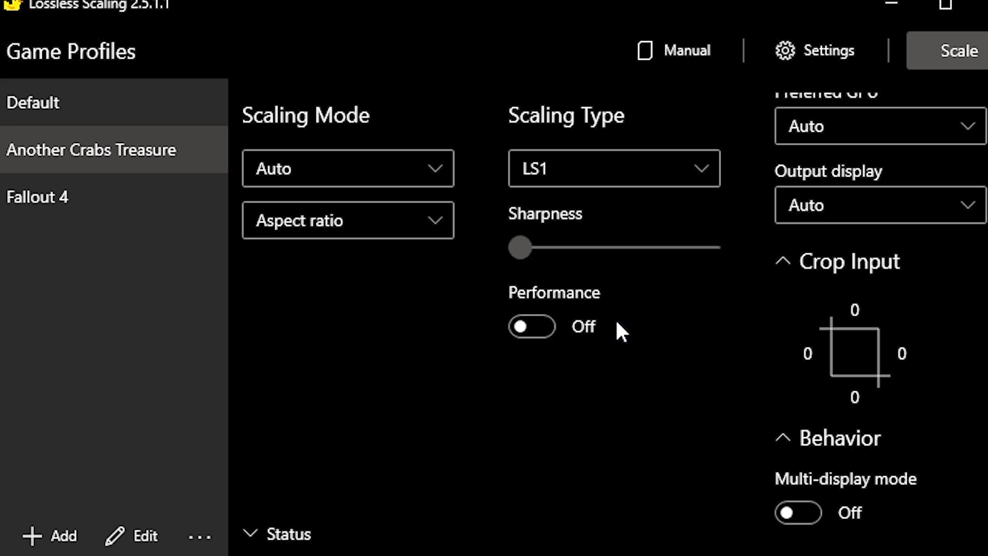
mouse_move(619, 302)
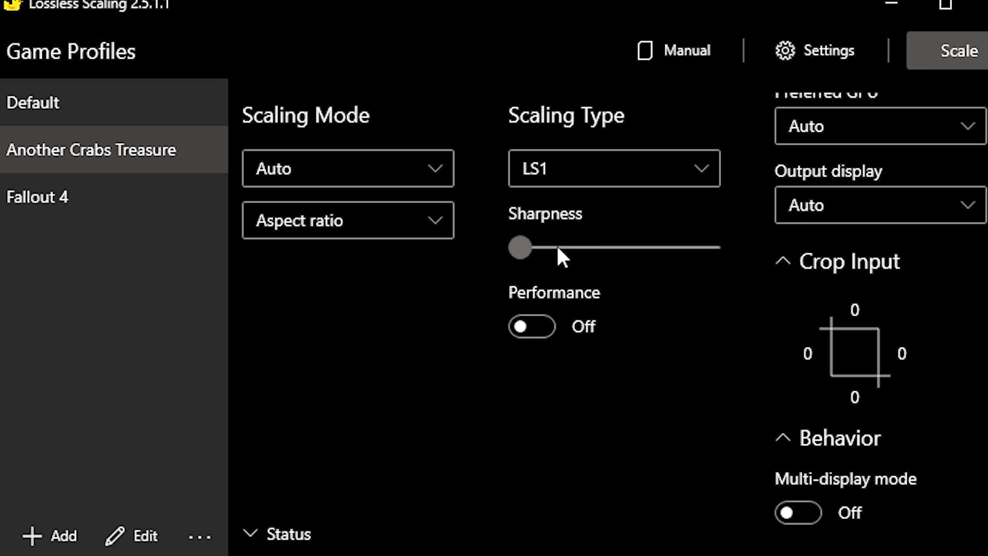
mouse_move(633, 267)
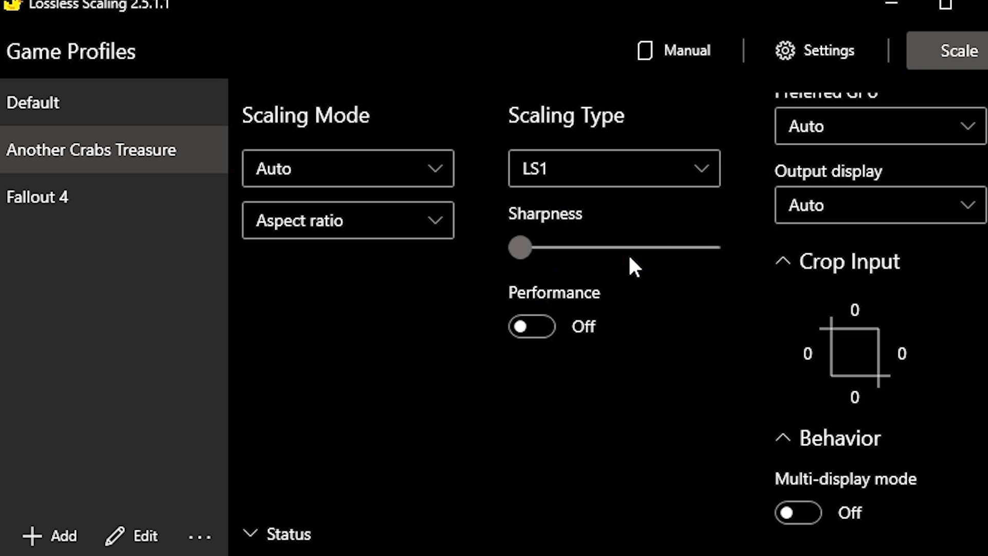
mouse_move(557, 277)
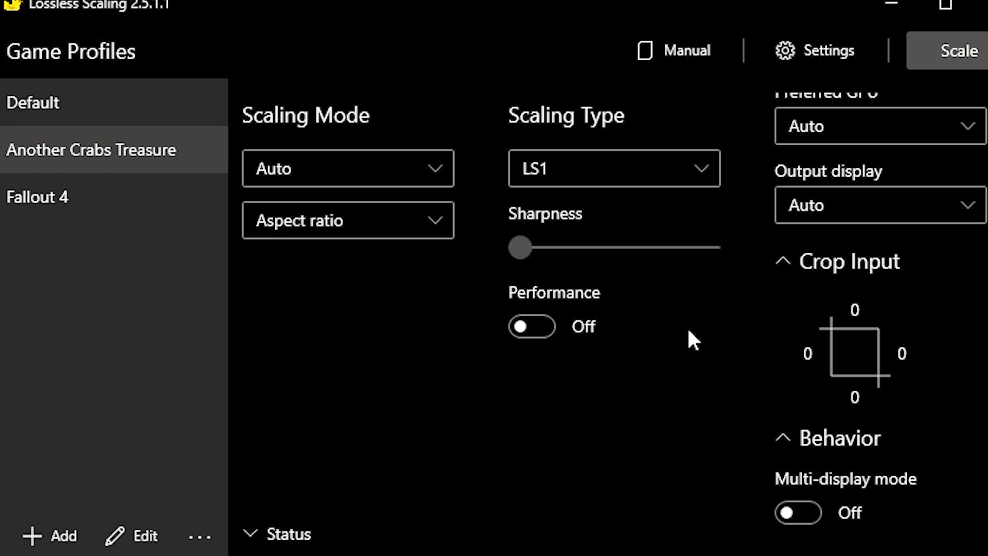
mouse_move(658, 274)
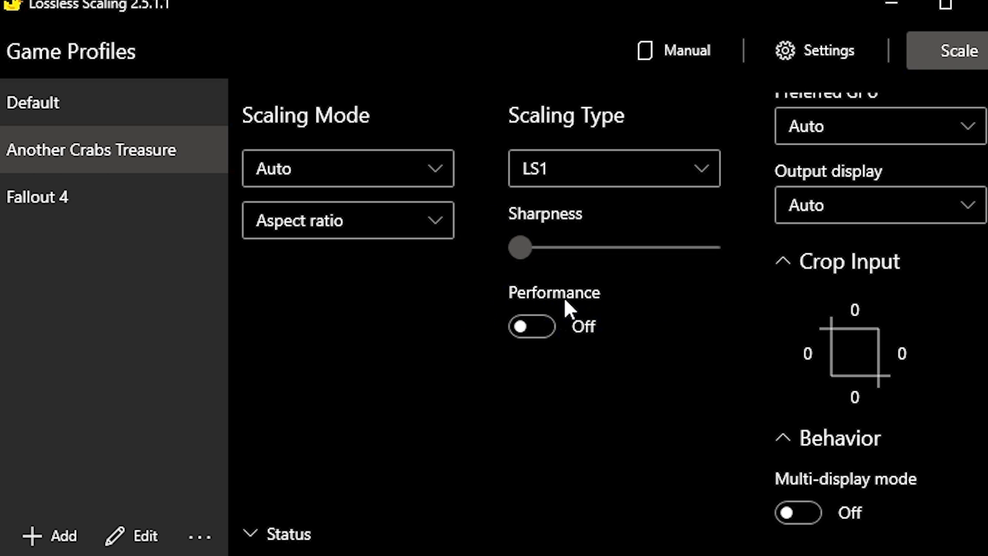
mouse_move(586, 409)
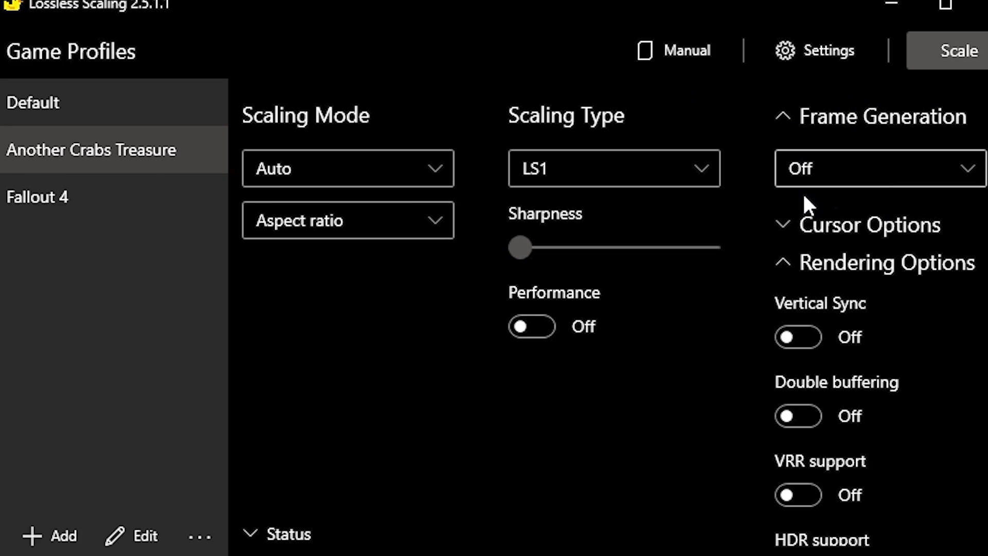
mouse_move(873, 176)
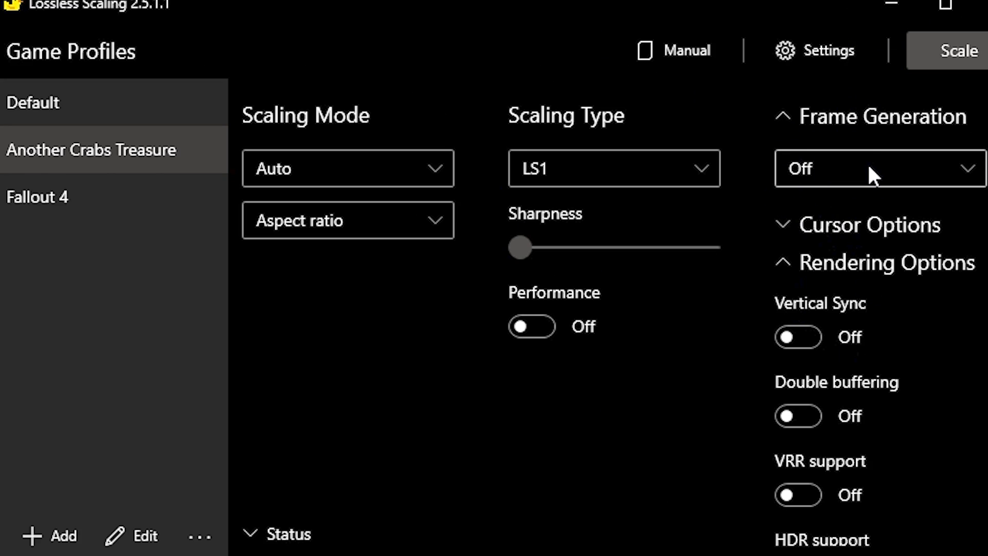
left_click(878, 167)
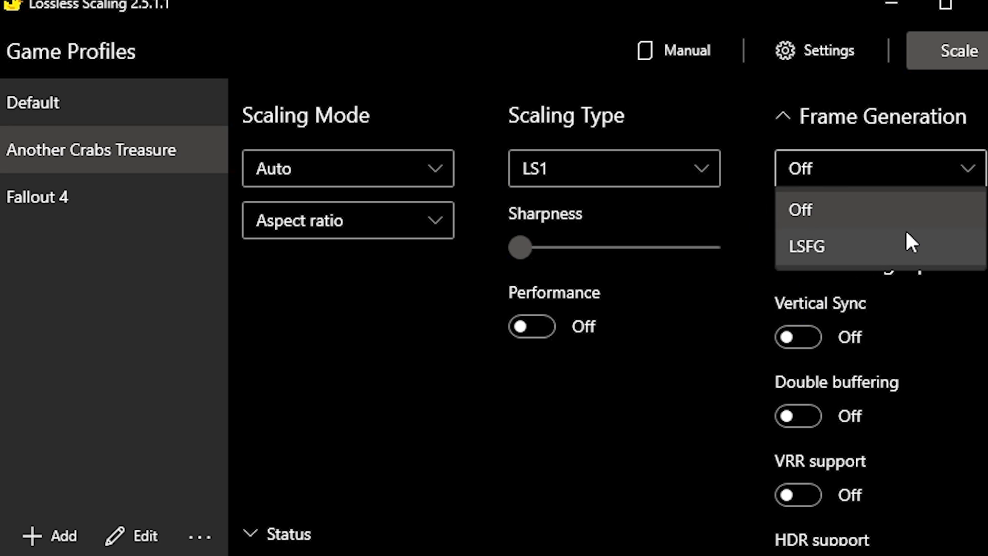
mouse_move(847, 291)
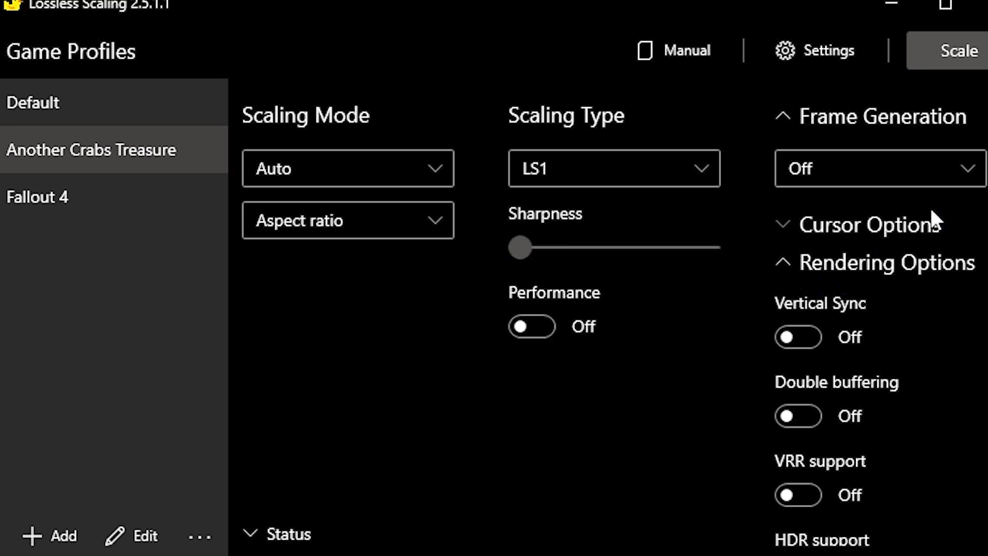
mouse_move(885, 234)
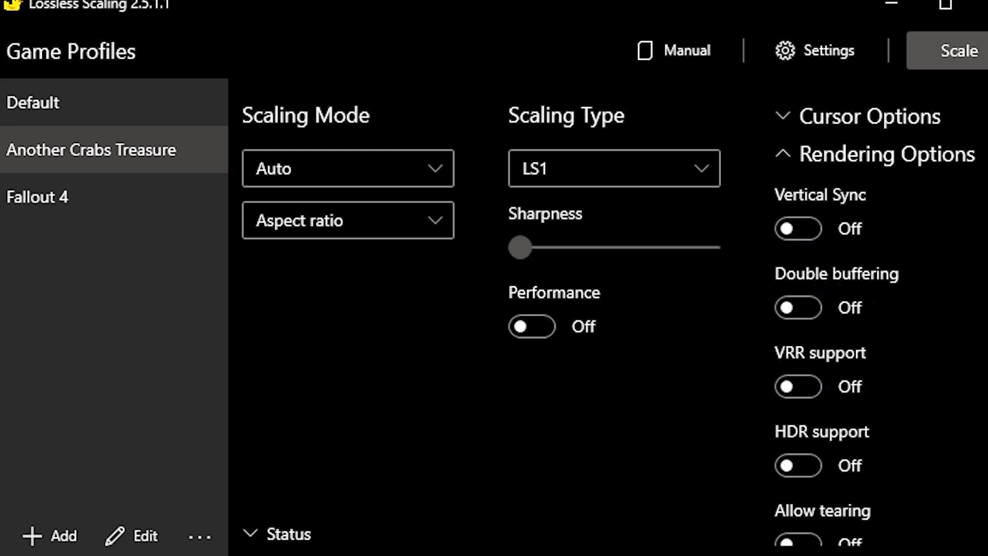
scroll("down", 3)
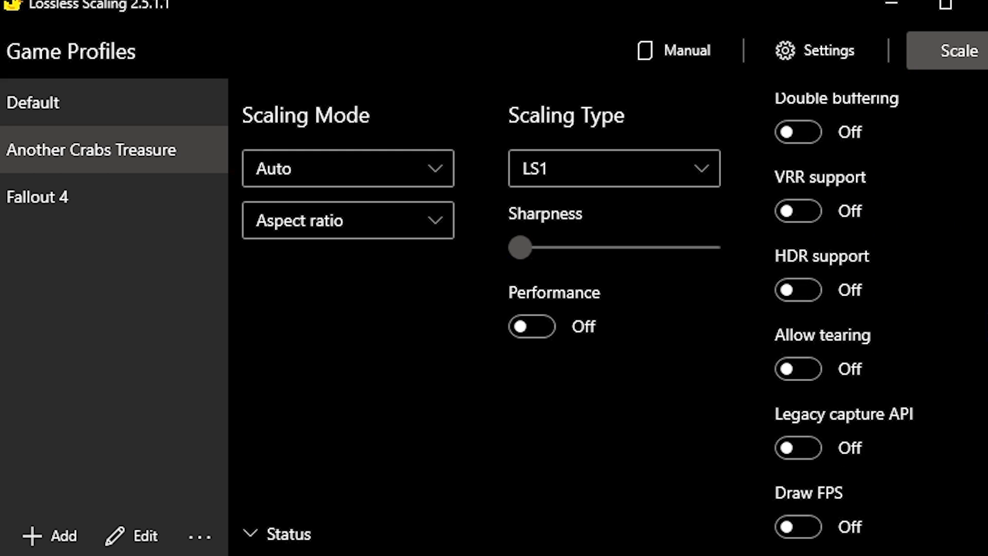
scroll("down", 3)
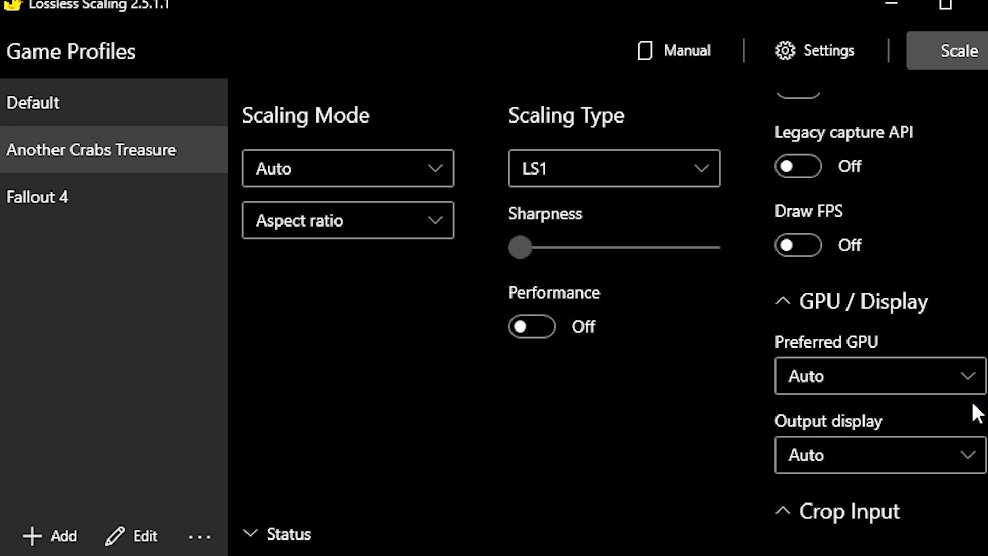
mouse_move(888, 282)
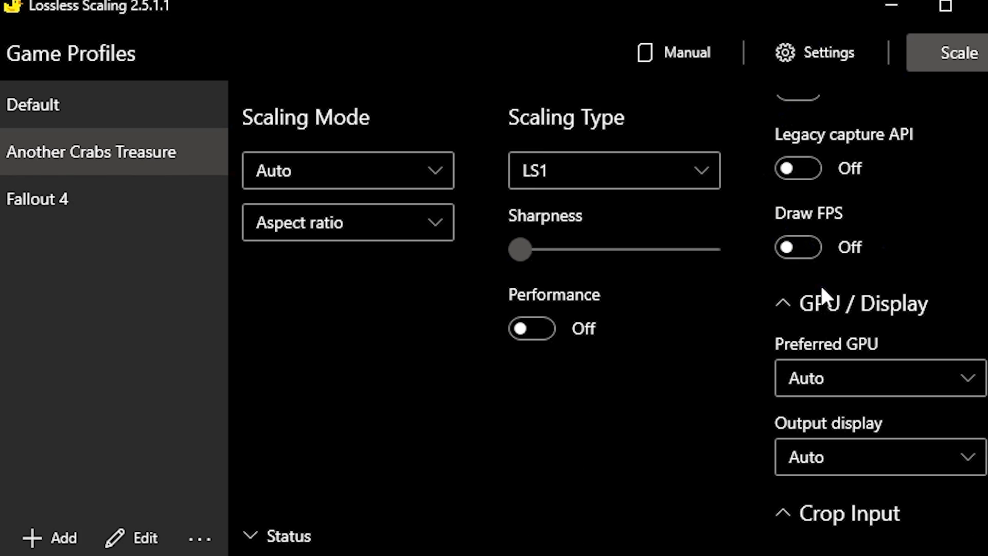
mouse_move(824, 300)
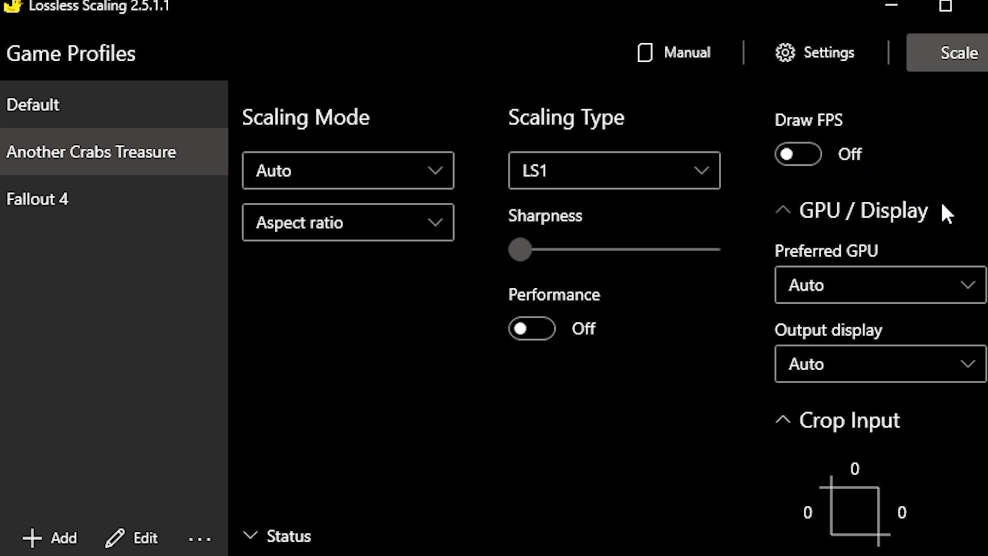
mouse_move(921, 271)
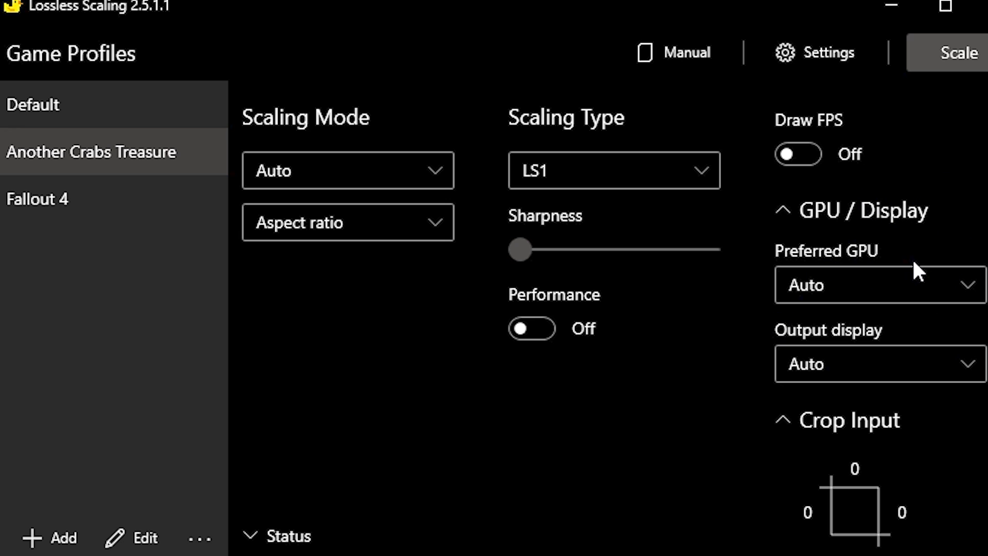
mouse_move(872, 268)
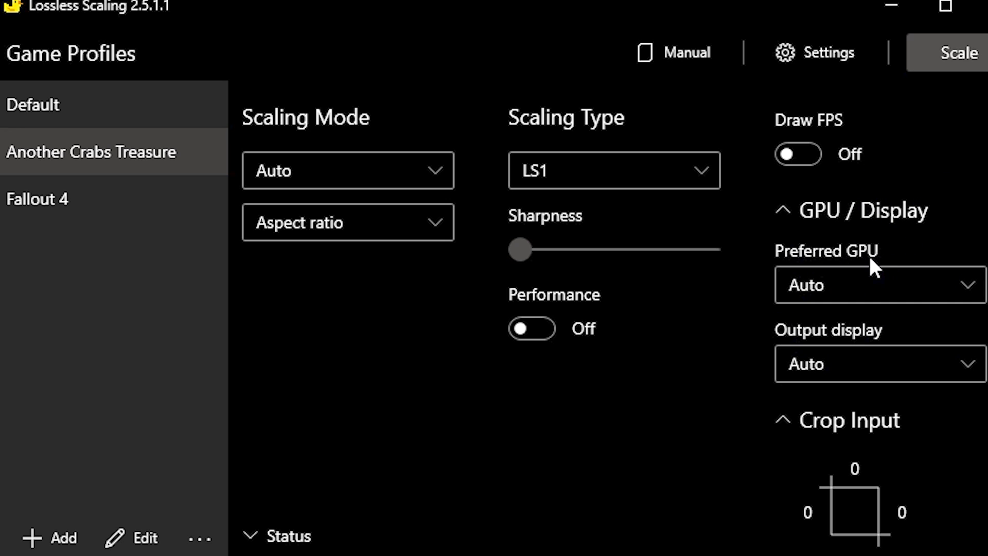
left_click(877, 285)
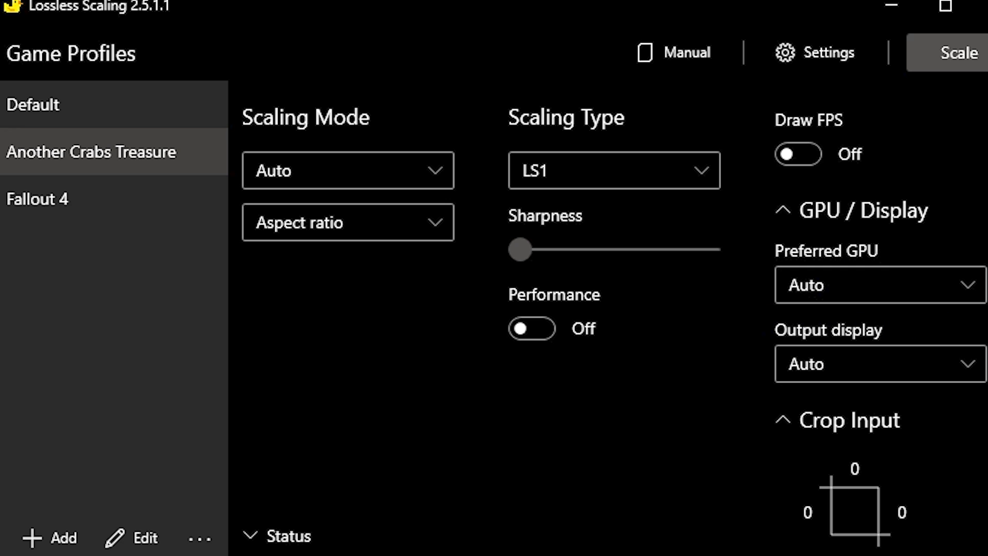
scroll("down", 3)
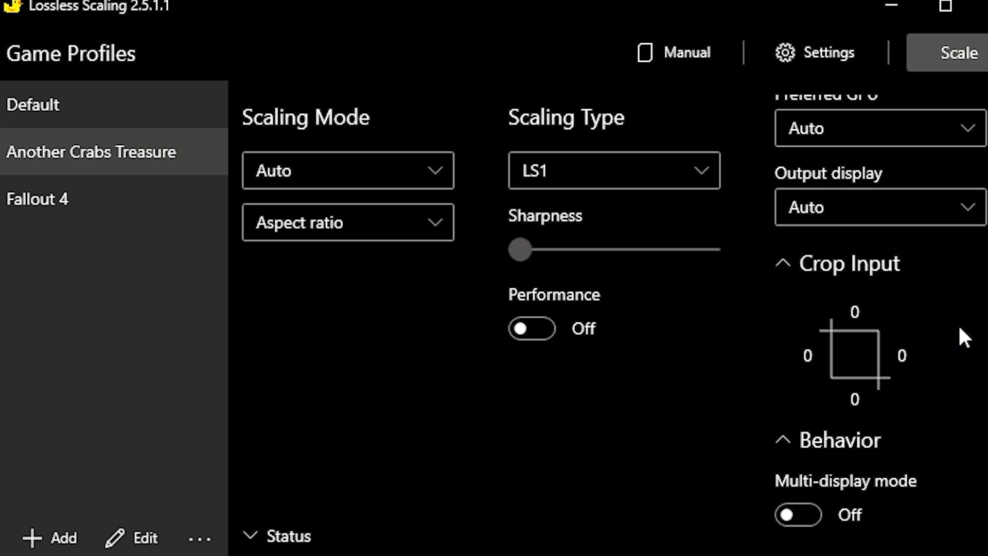
mouse_move(724, 211)
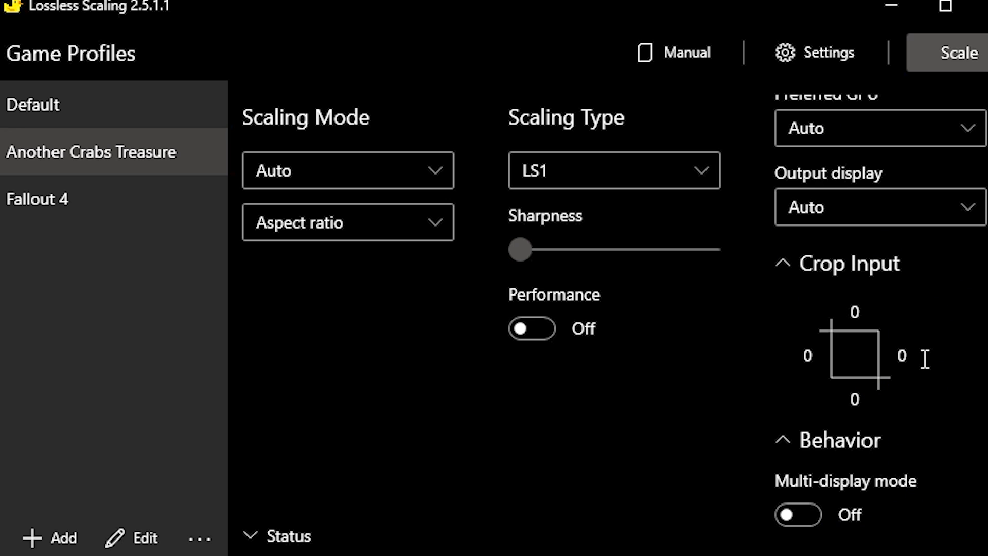
mouse_move(206, 359)
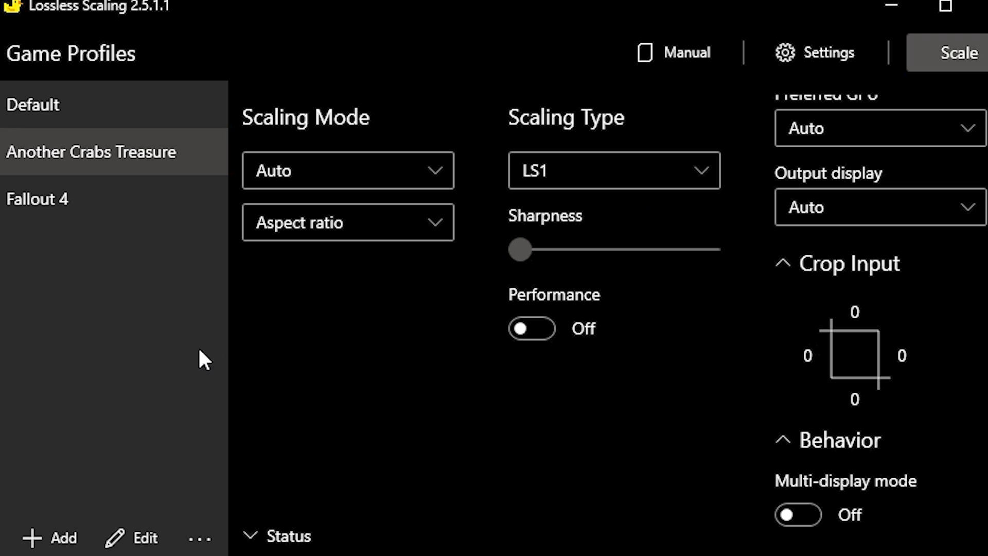
mouse_move(123, 194)
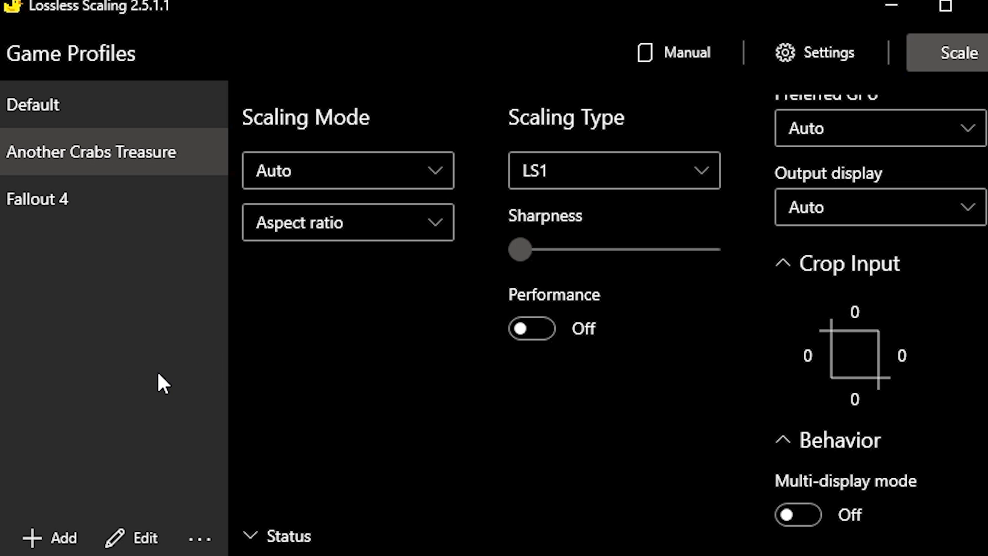
mouse_move(175, 385)
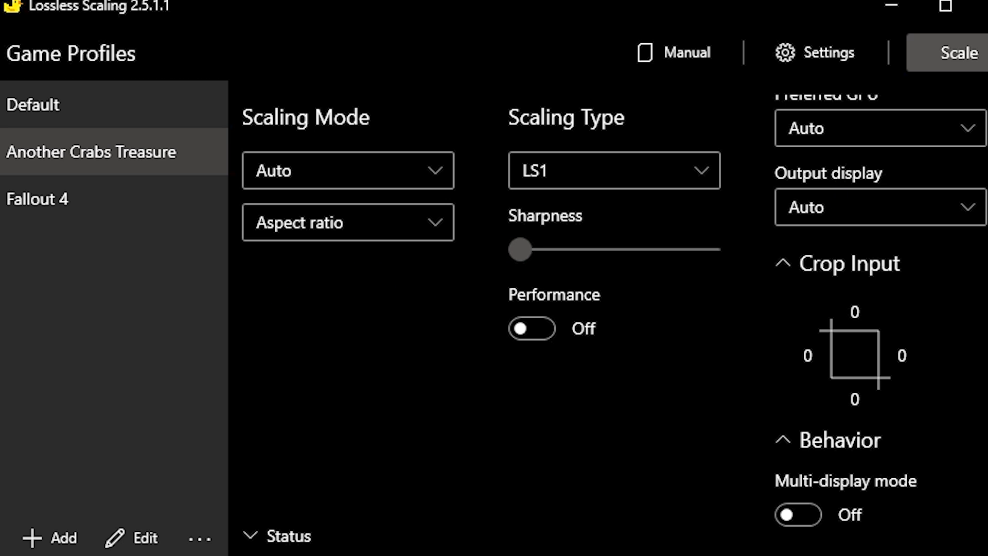
mouse_move(155, 407)
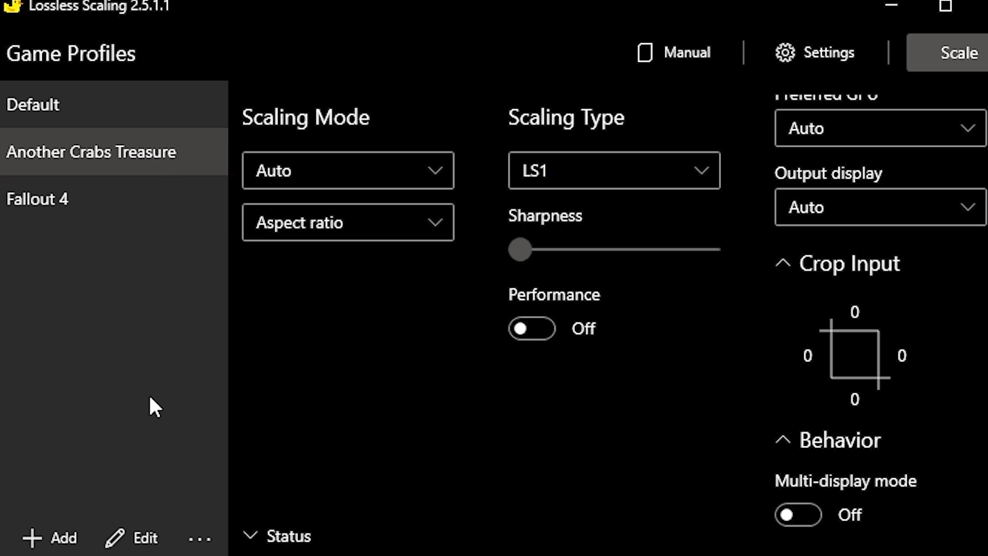
Step: Start a blank New Profile form from the Game Profiles list
left_click(133, 537)
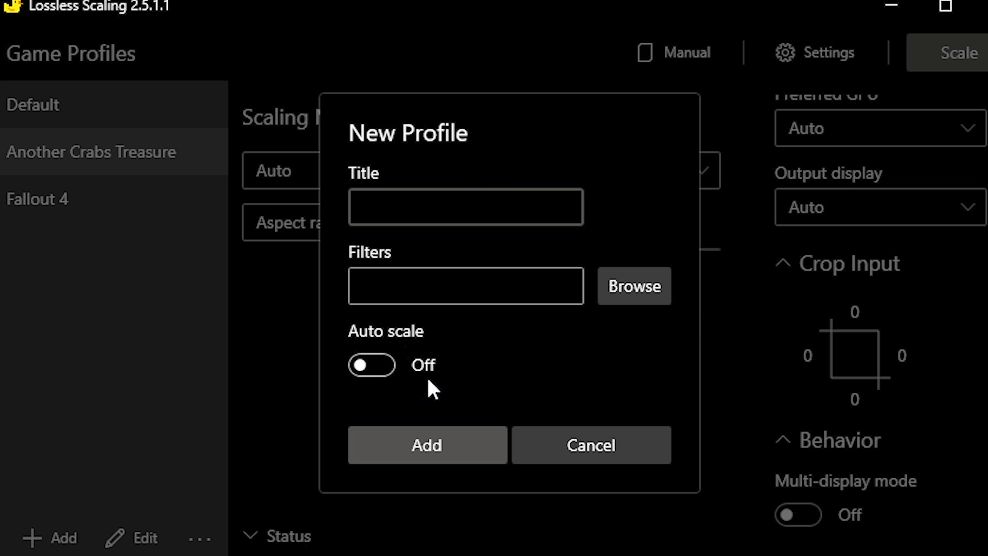
Step: Cancel the new profile, review Another Crabs Treasure's title and game path, then cancel unchanged
left_click(590, 445)
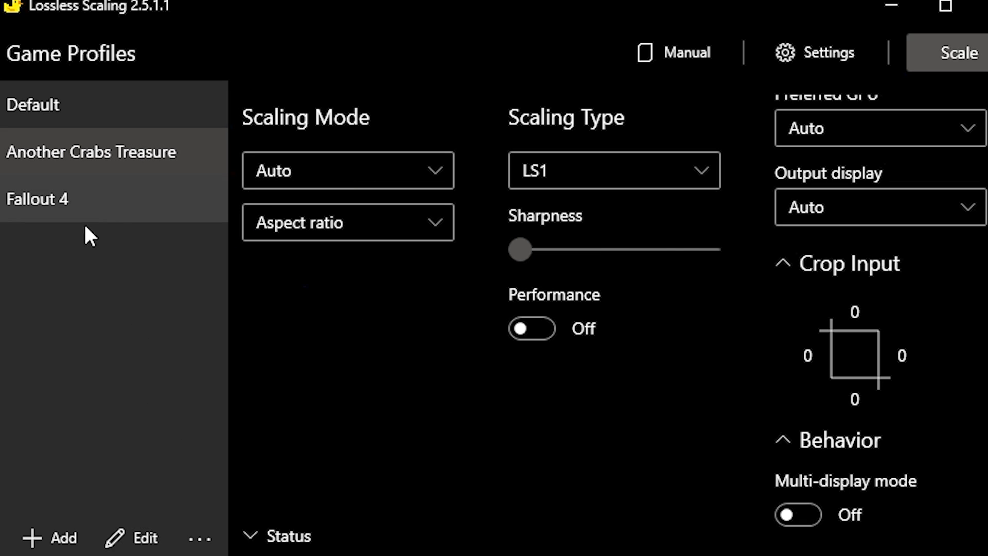
left_click(131, 536)
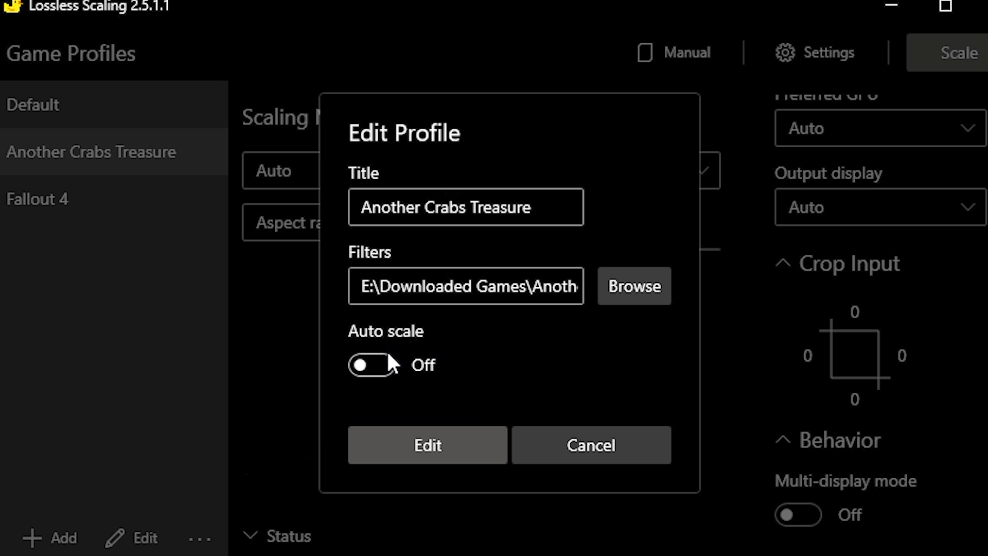
mouse_move(686, 366)
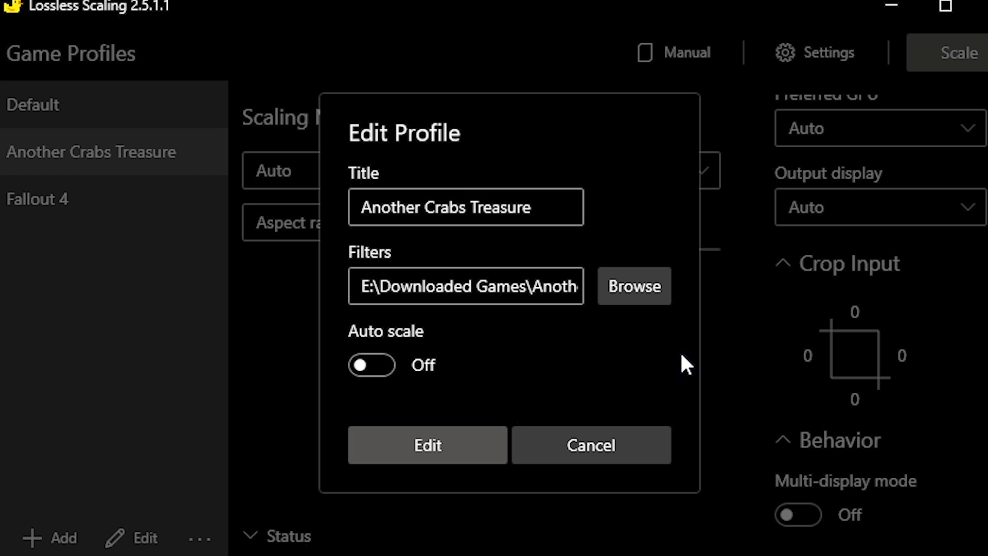
mouse_move(666, 413)
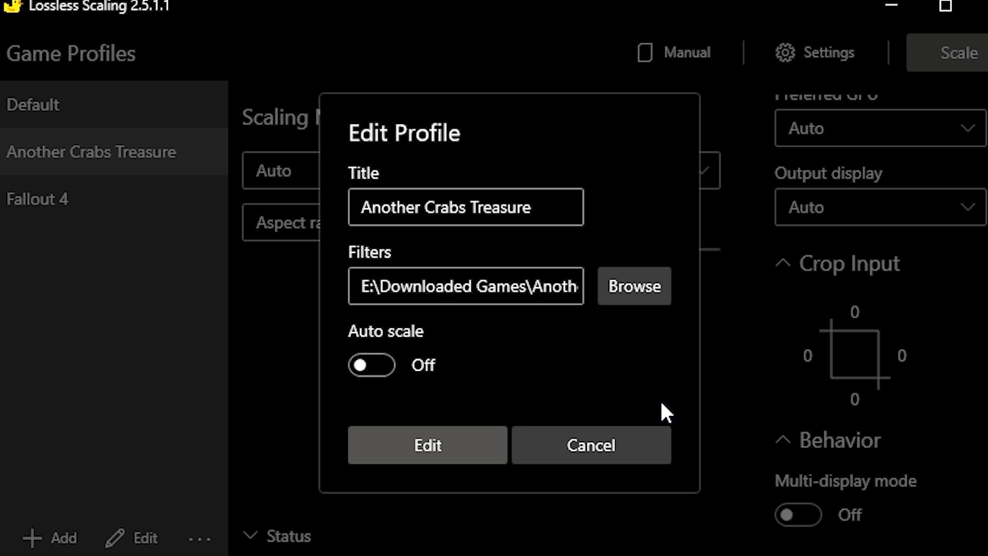
mouse_move(649, 463)
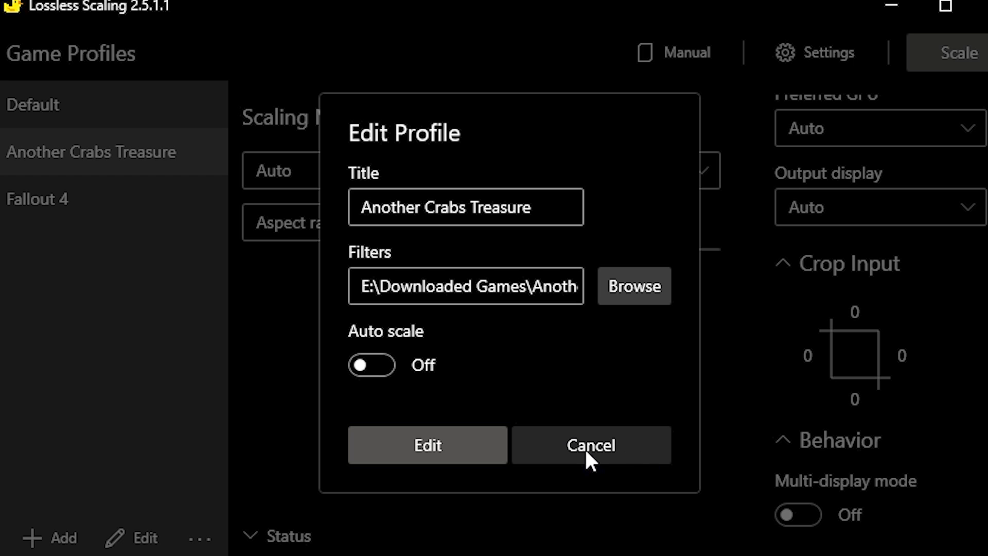
left_click(590, 445)
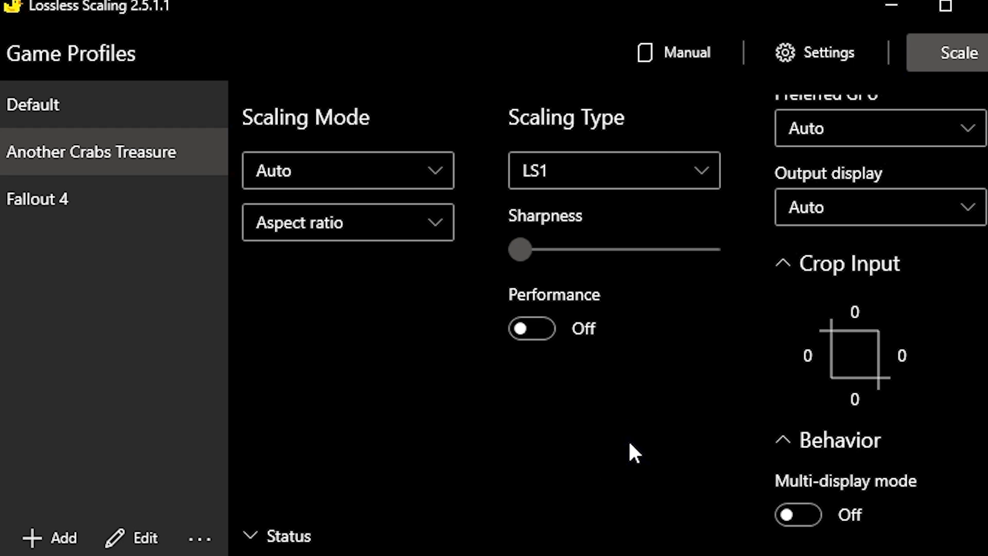
mouse_move(725, 351)
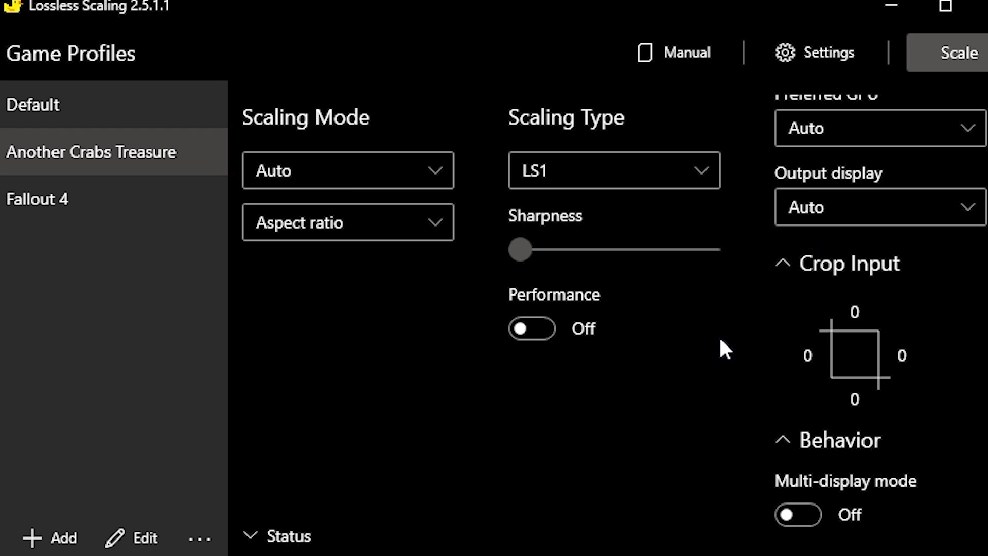
mouse_move(732, 29)
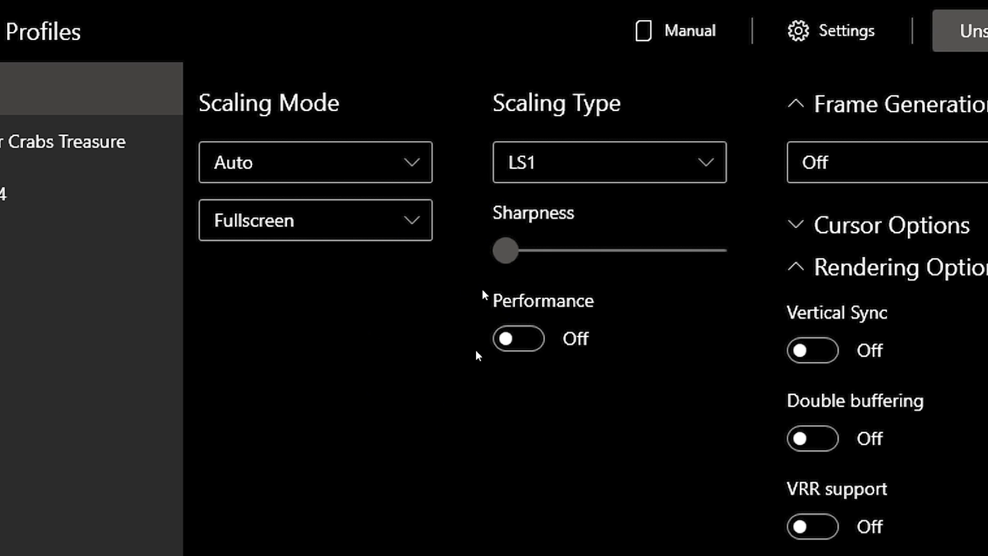
mouse_move(516, 208)
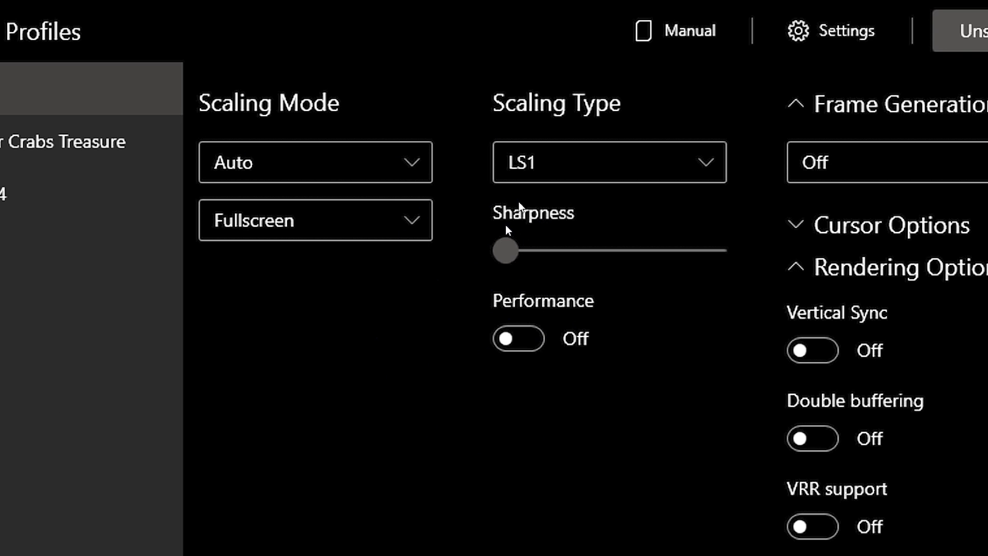
mouse_move(497, 139)
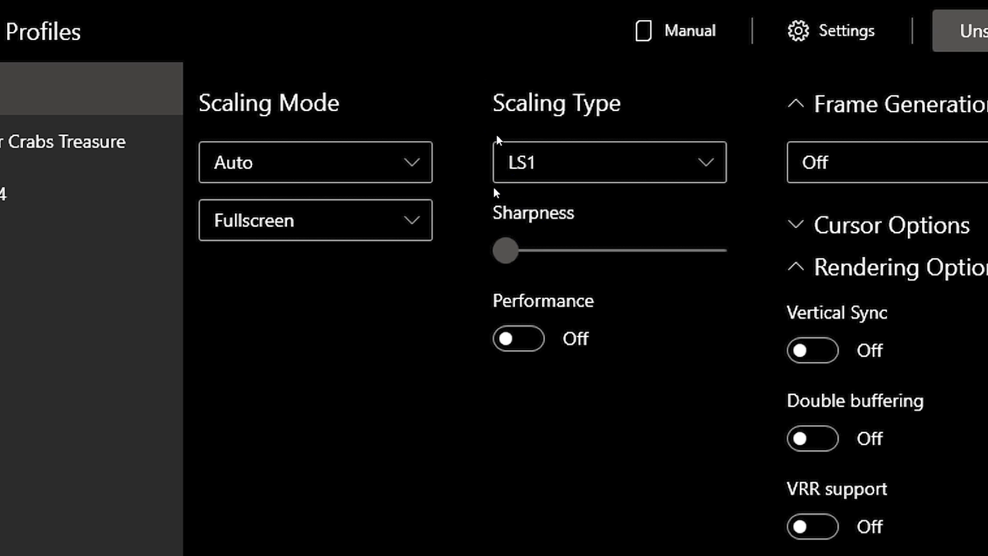